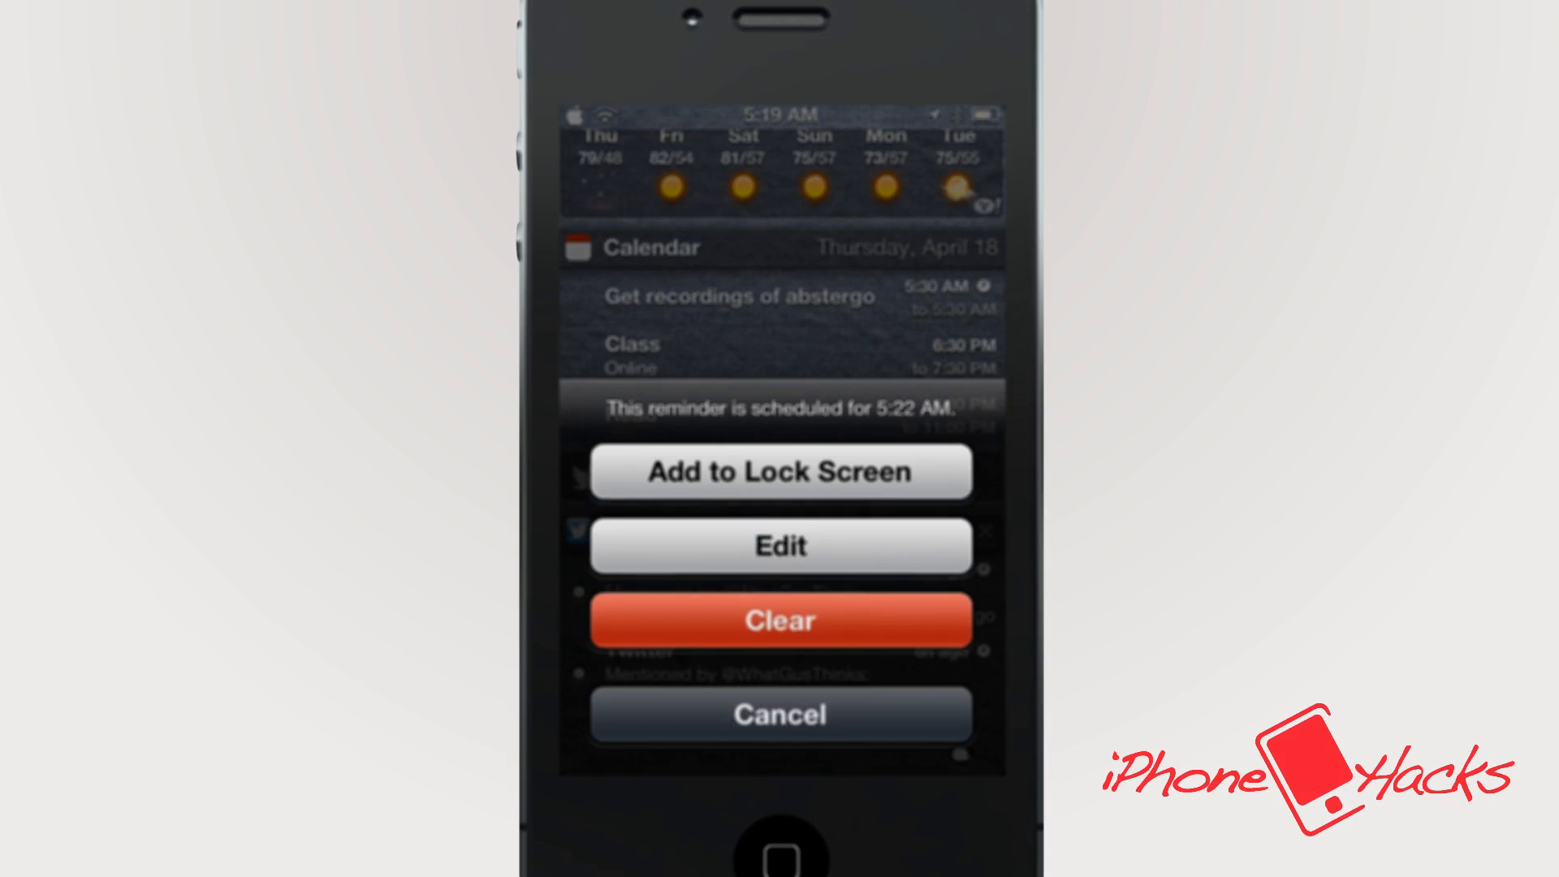
Add the scheduled reminder to the lock screen and show the three pending reminders.
click(779, 714)
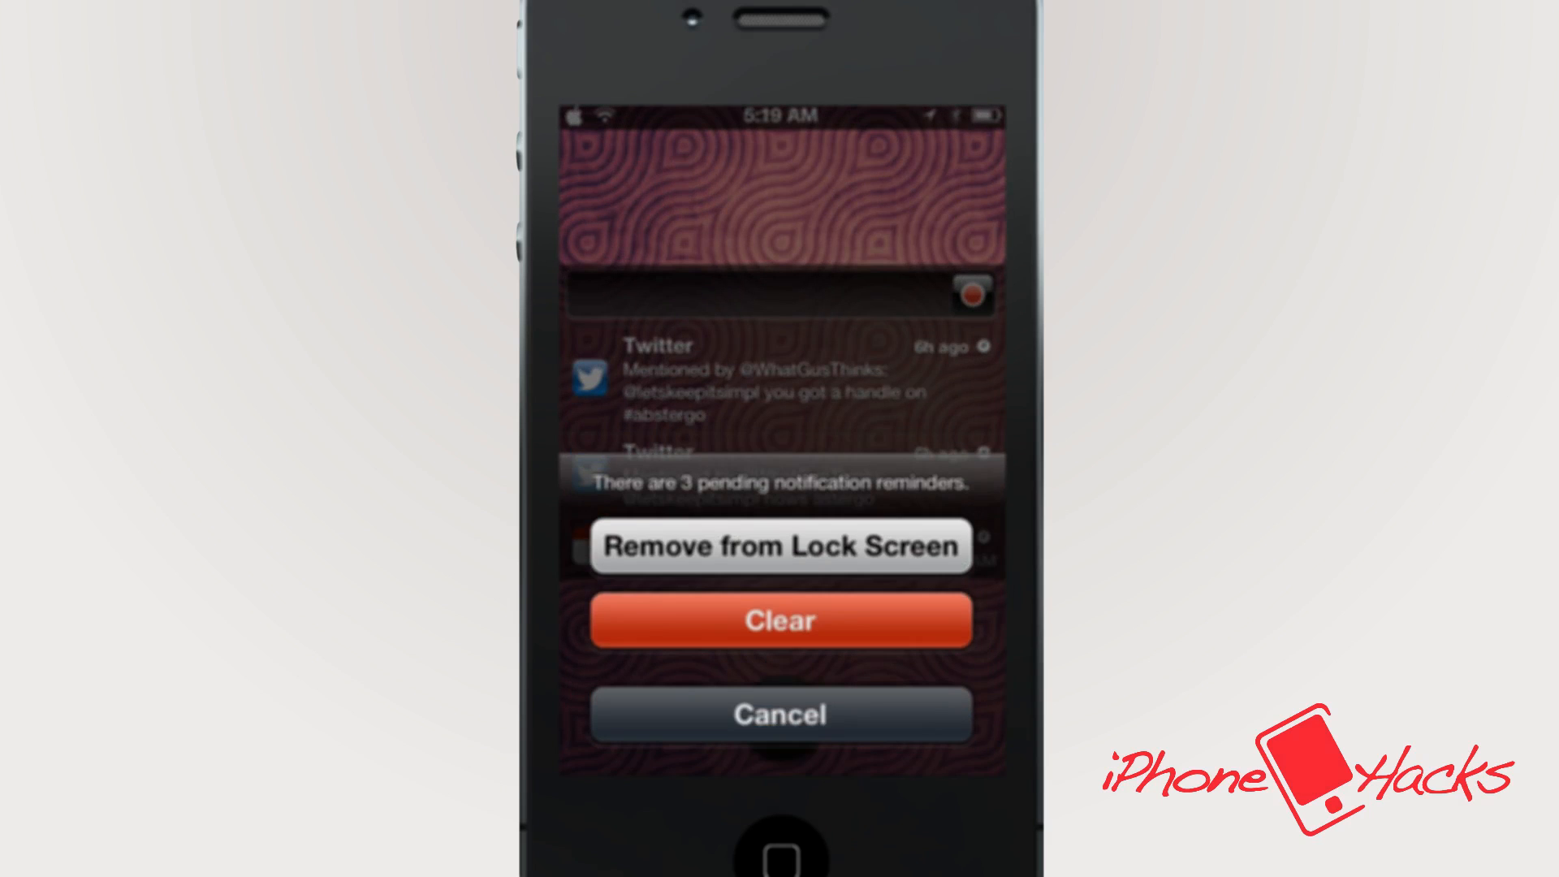
Dismiss the pending reminder sheets and reveal Notification Center with calendar events and Twitter mentions.
click(779, 619)
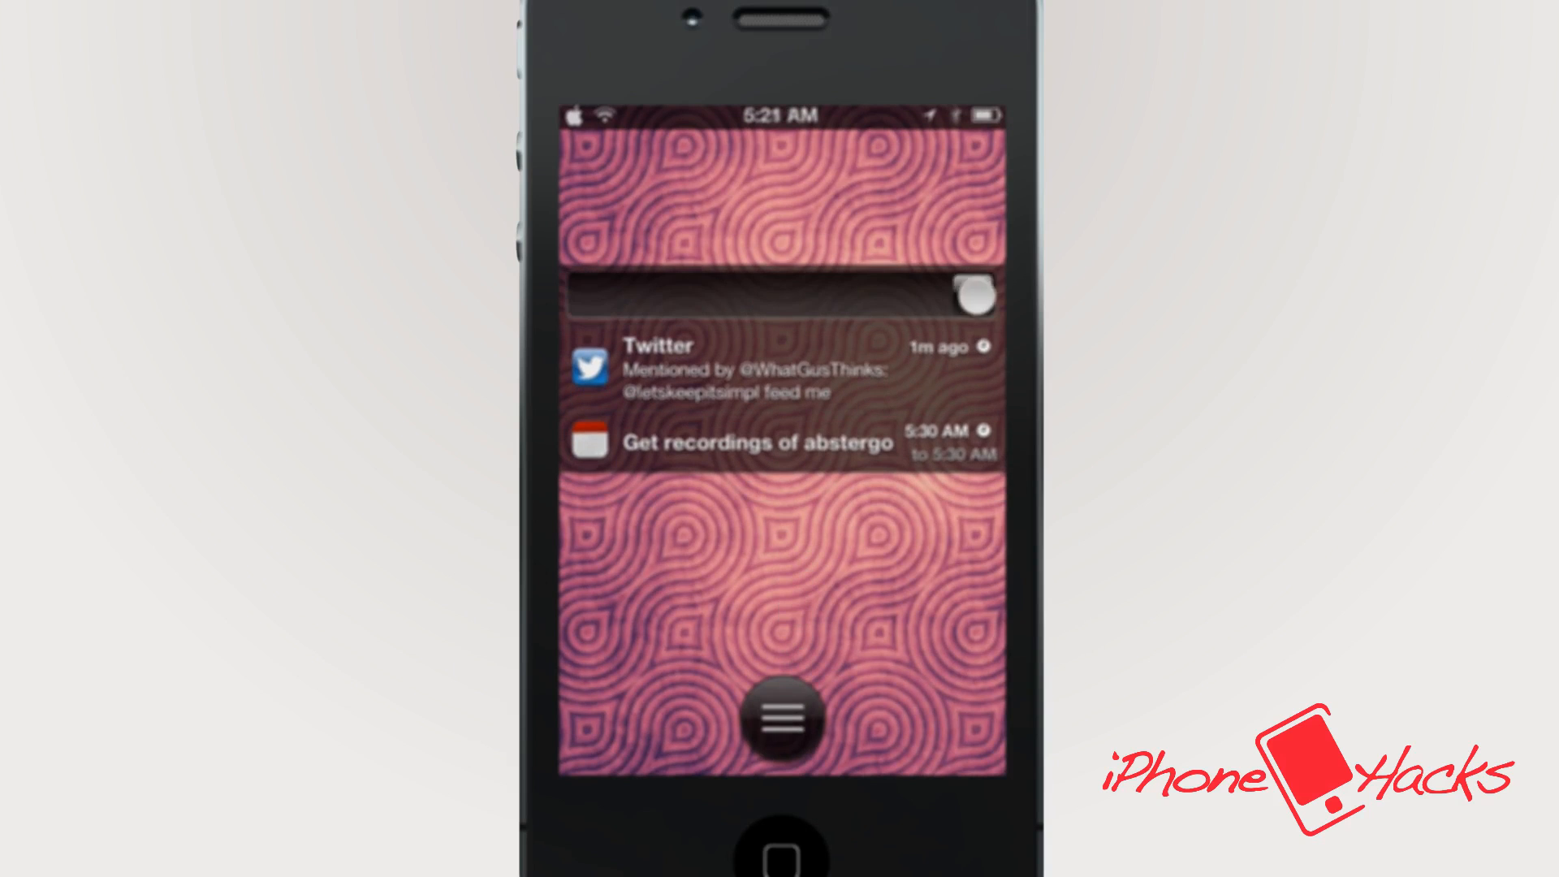
click(781, 721)
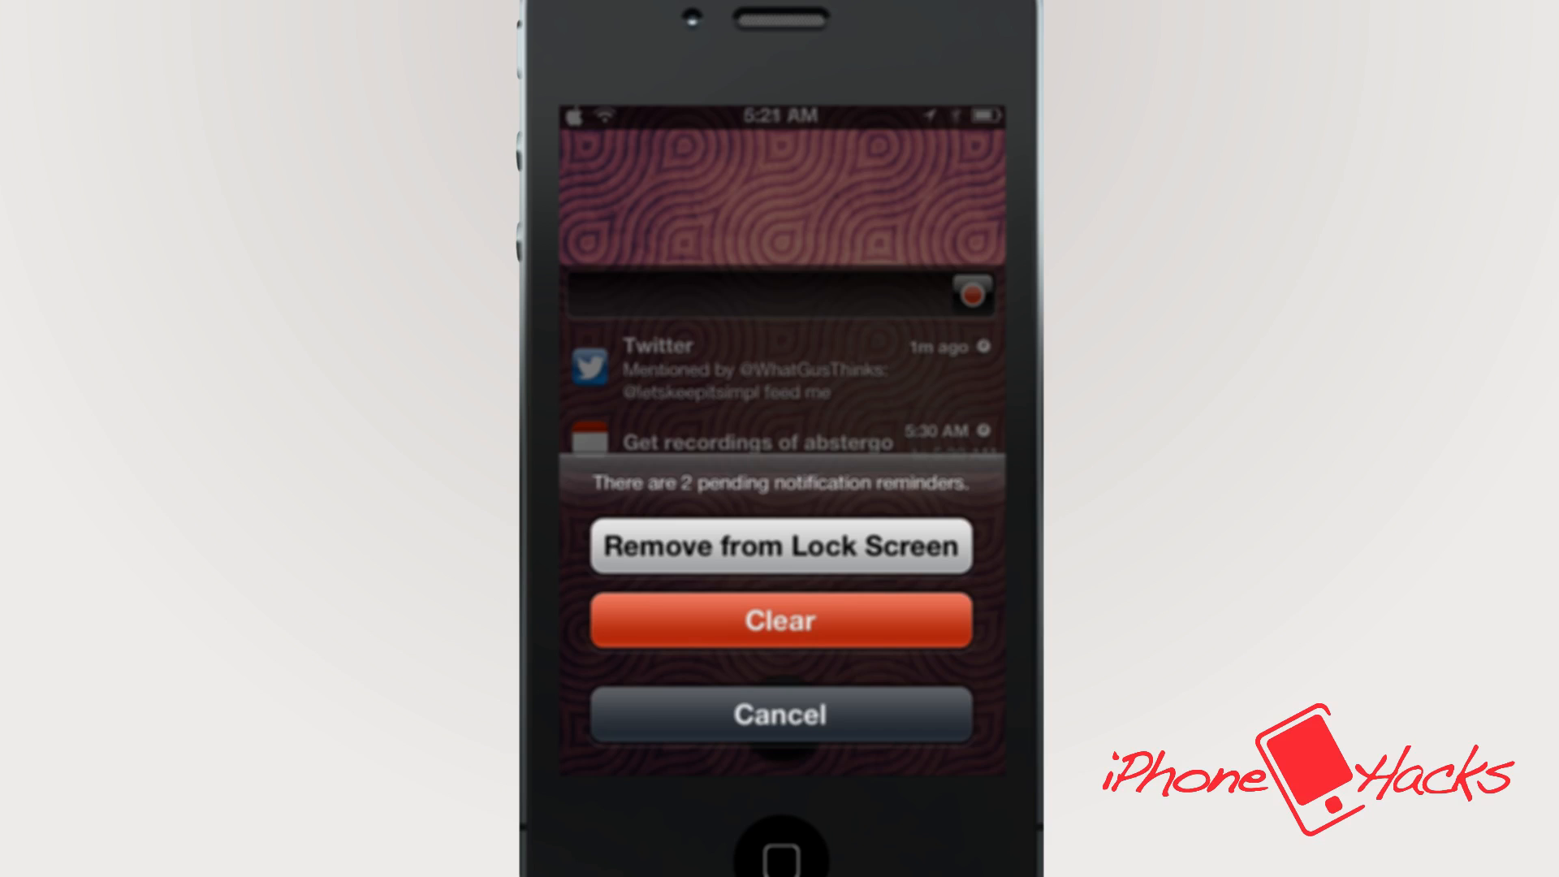
click(781, 619)
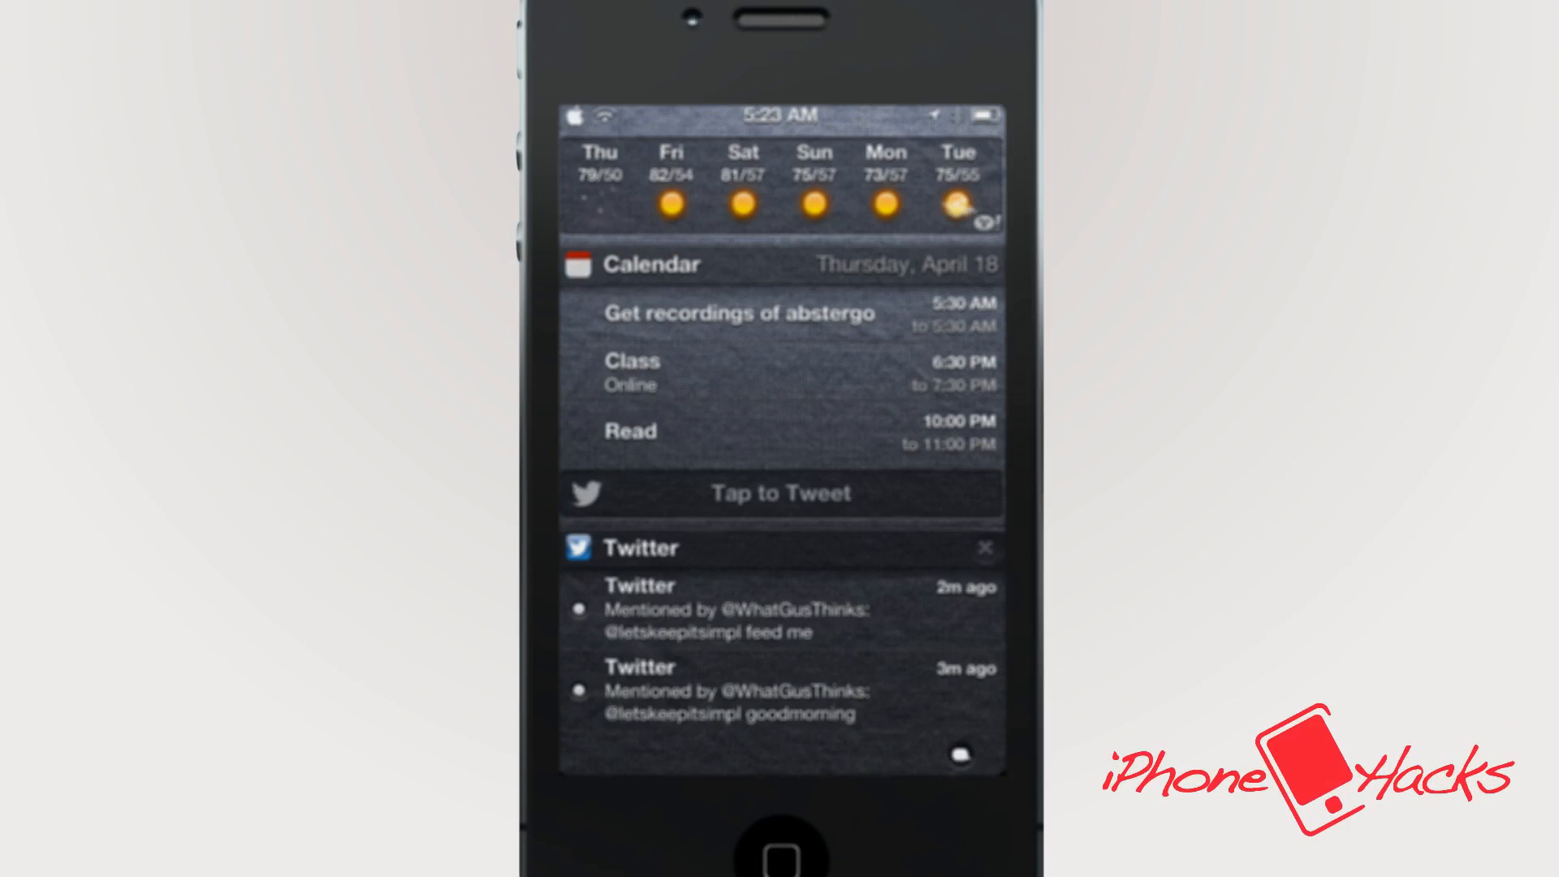
Remind about the goodmorning Twitter mention in 1 hour, at 6:23 AM.
click(781, 608)
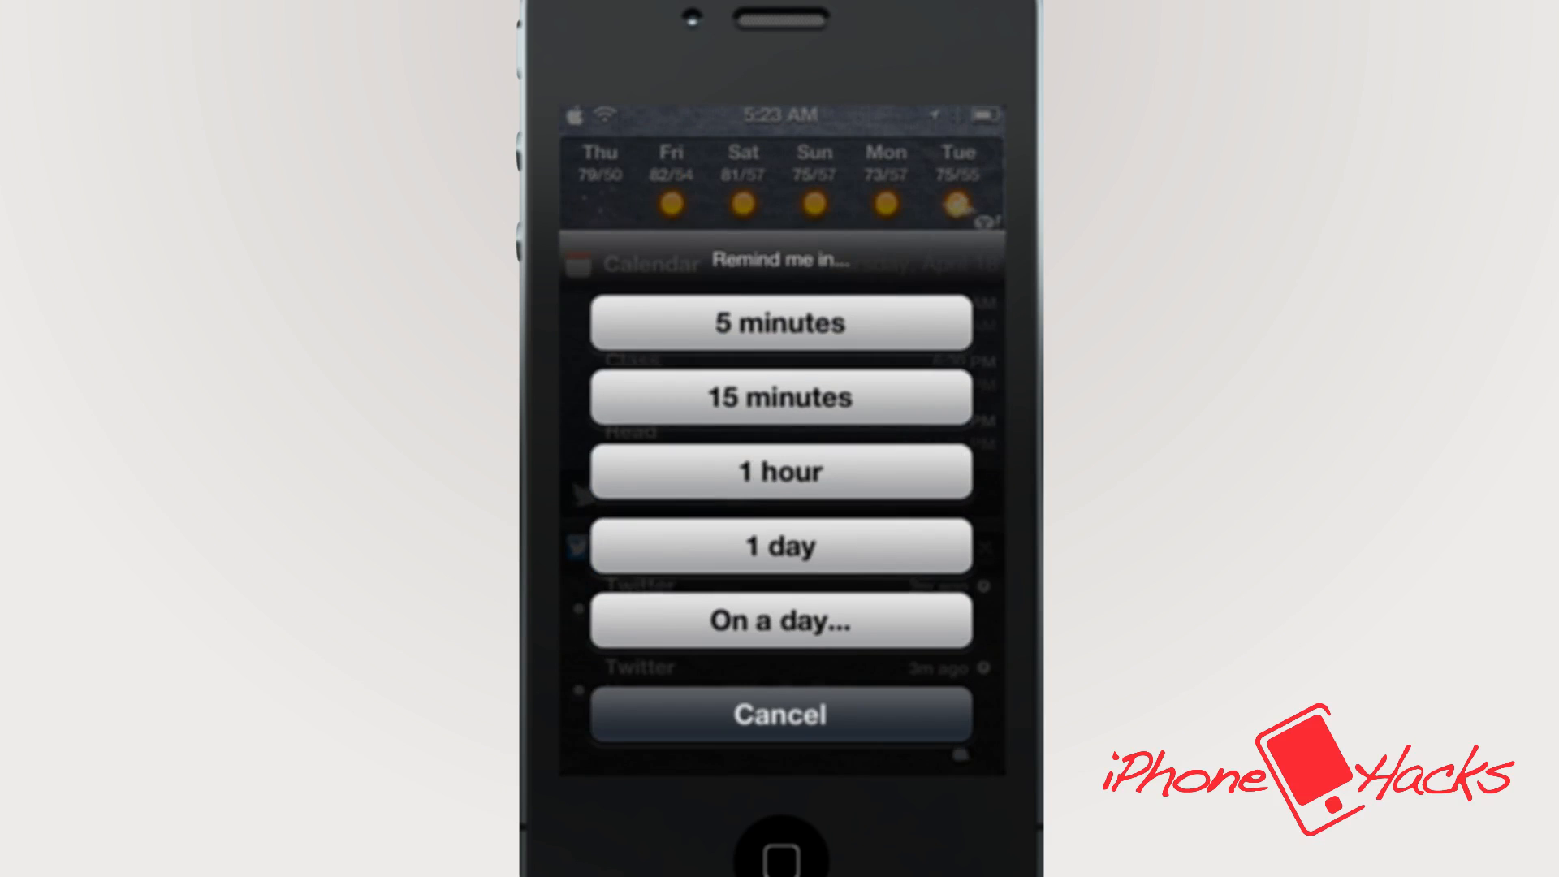
click(779, 714)
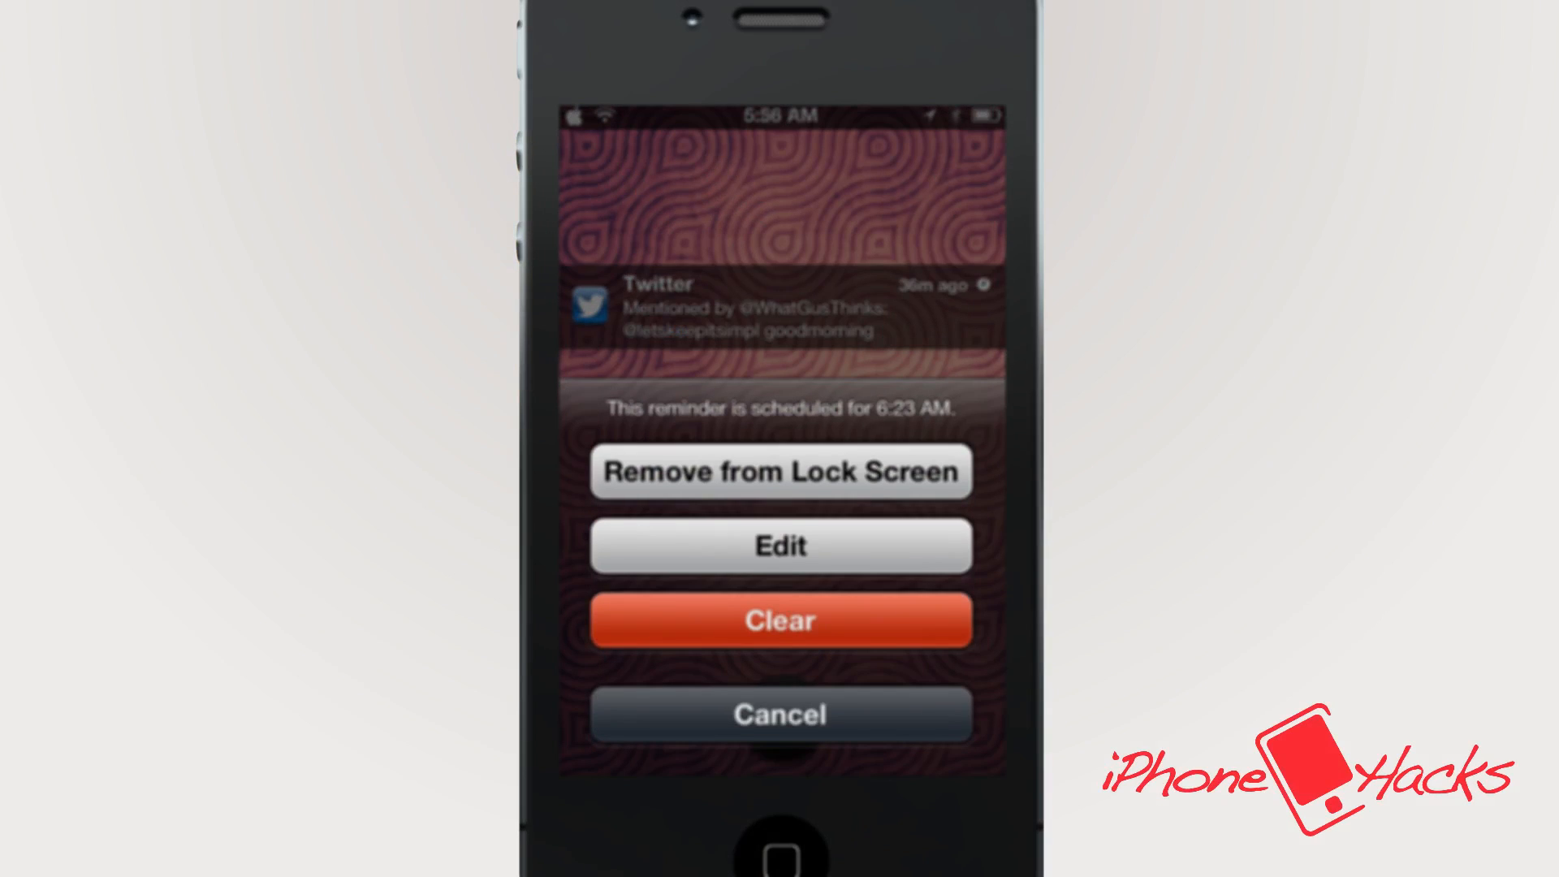
Close the reminder sheet and show Remind me in choices for the incoming Twitter banner.
click(780, 545)
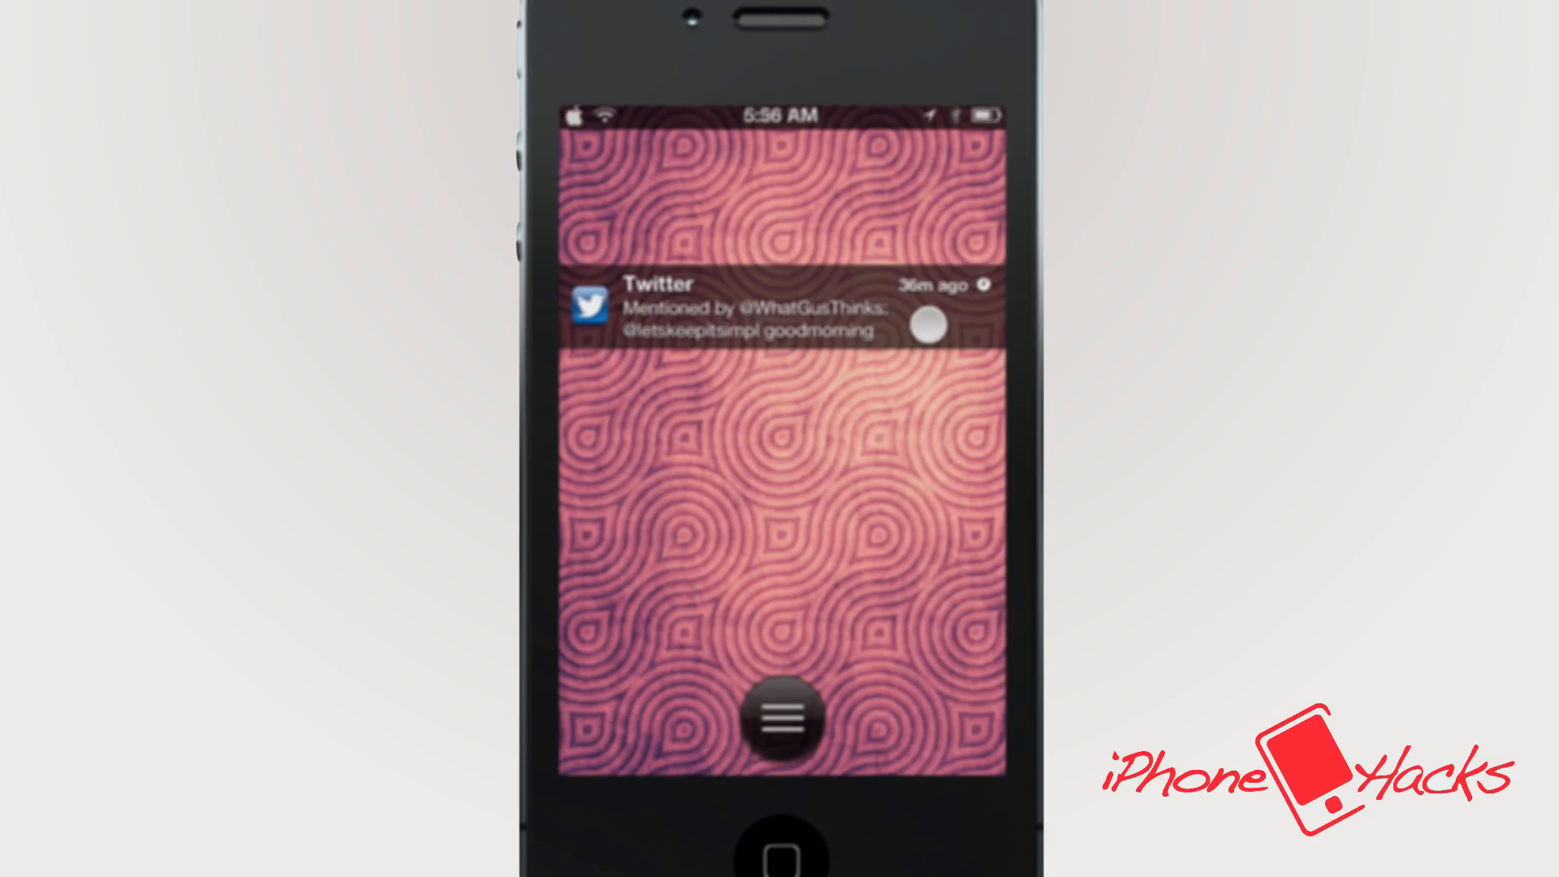
click(782, 721)
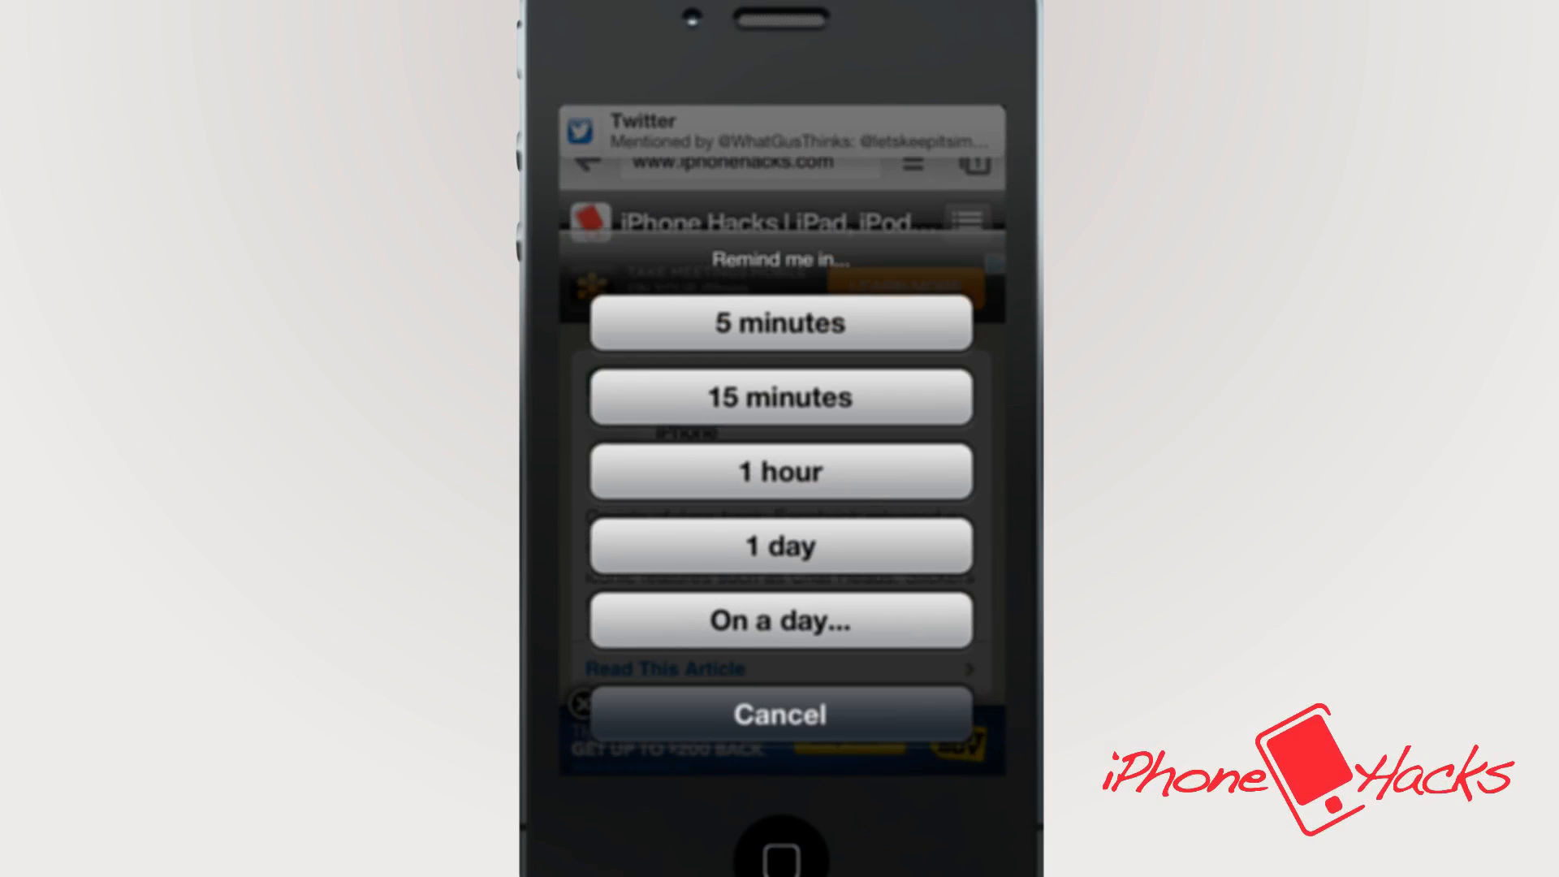
Set the Twitter banner reminder for 5 minutes, then show Remind on a text message.
click(780, 322)
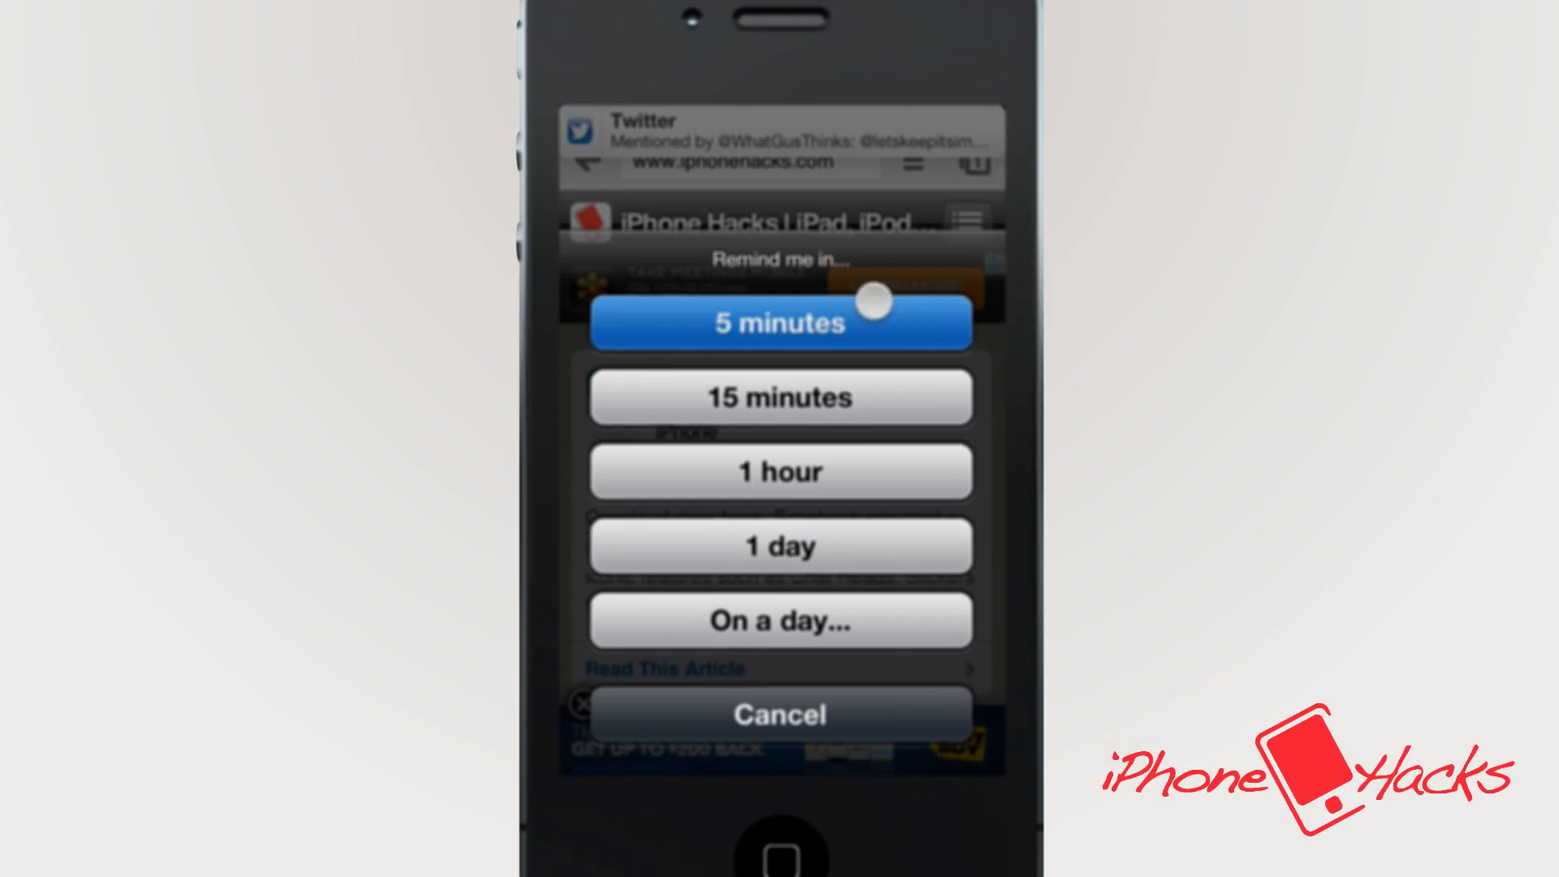
click(780, 713)
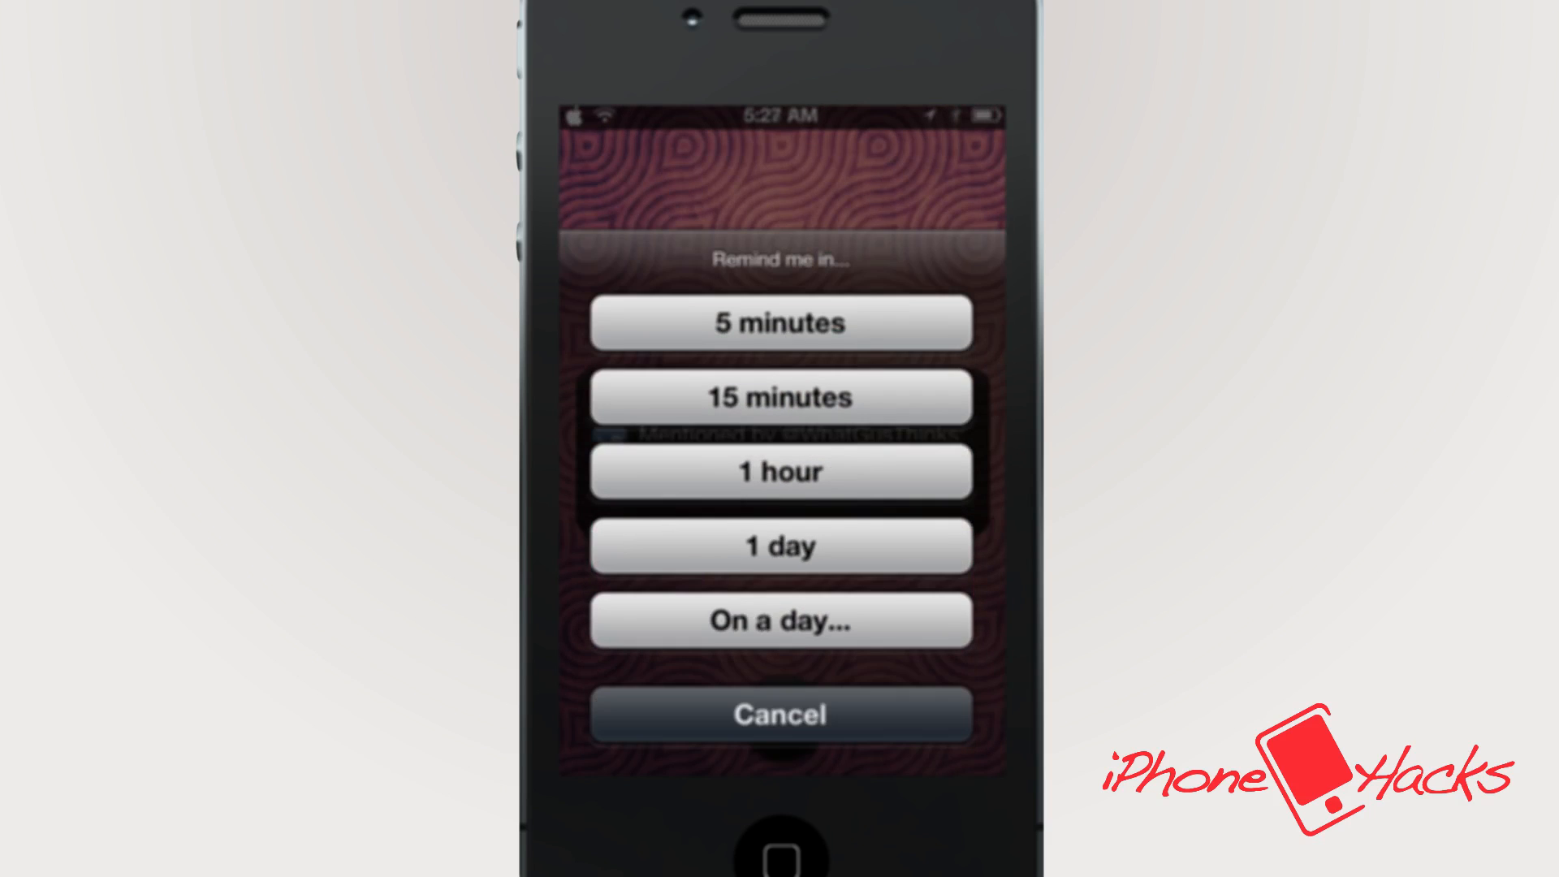
click(779, 713)
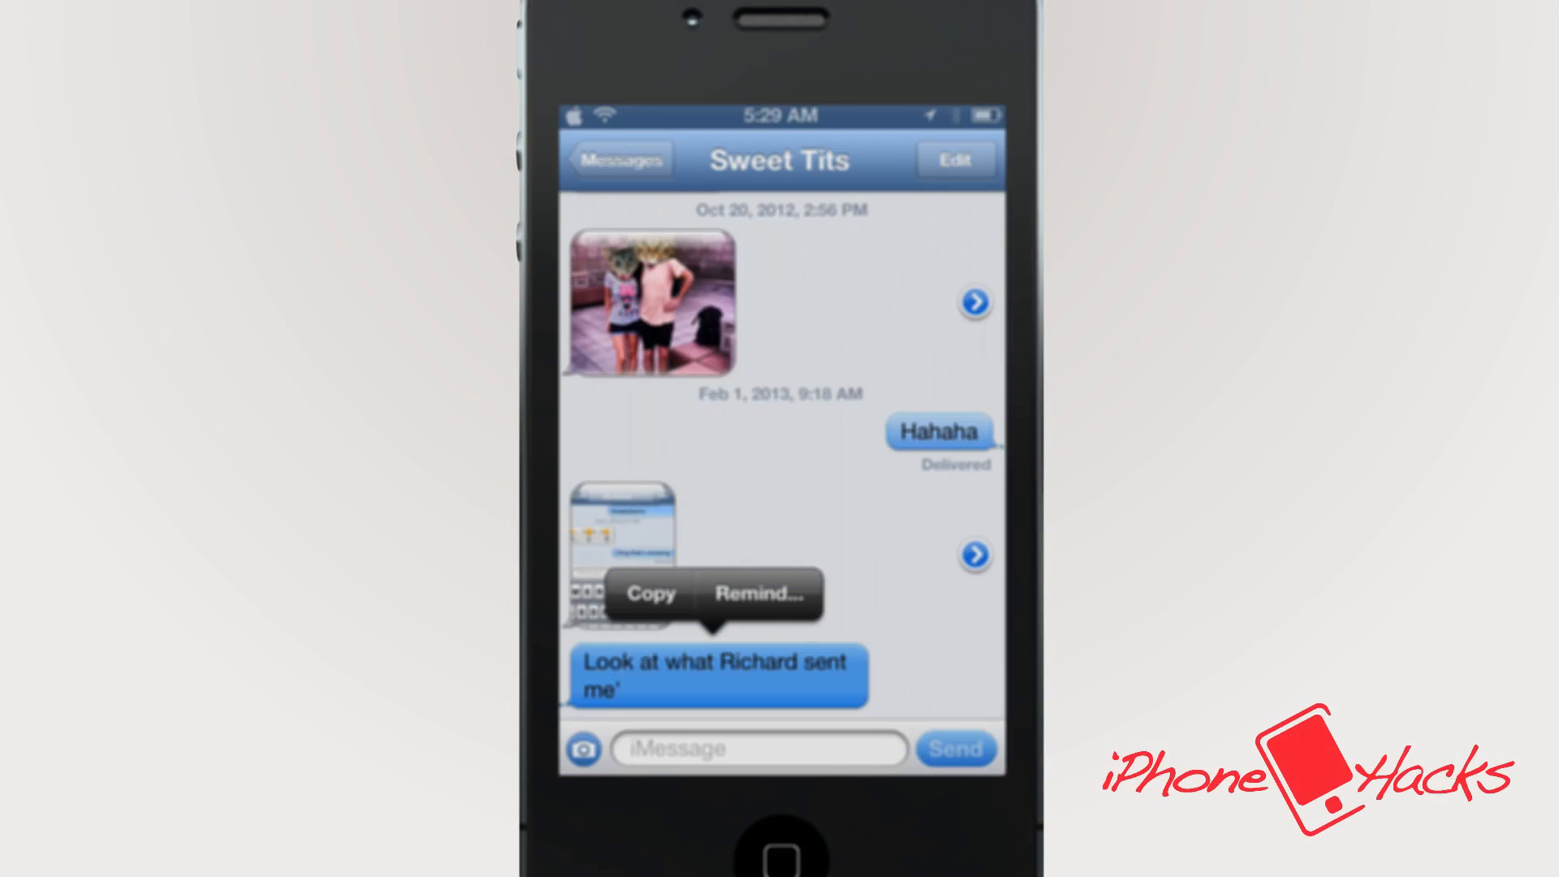
Set a reminder on the text message and view Clear Notifications (5).
click(760, 594)
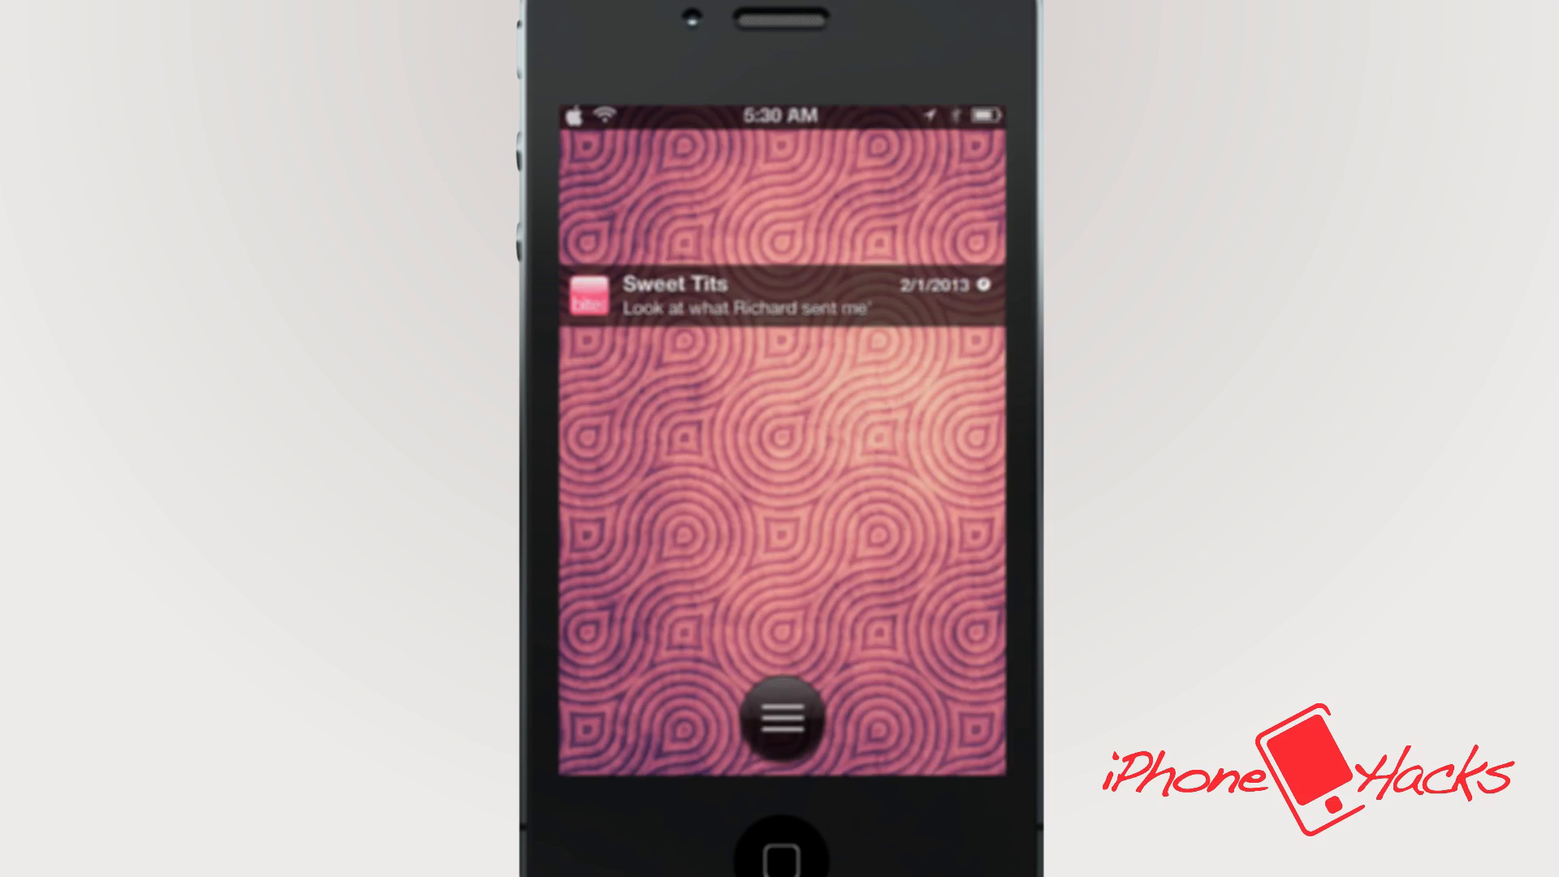
click(780, 720)
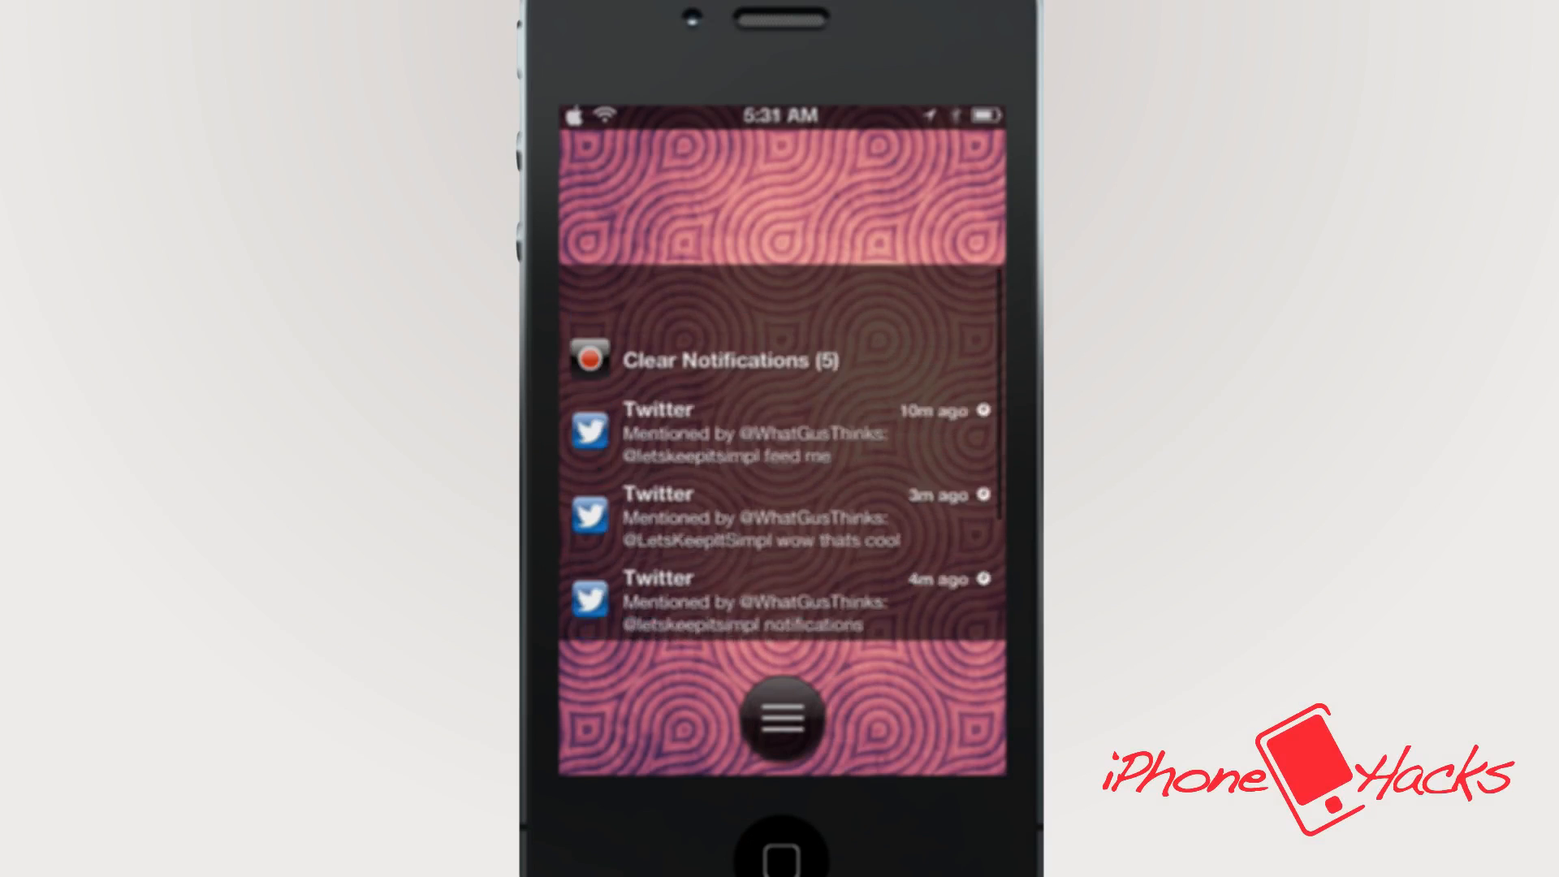
Clear all five pending lock screen notifications and open the 6:23 AM reminder's options.
click(721, 360)
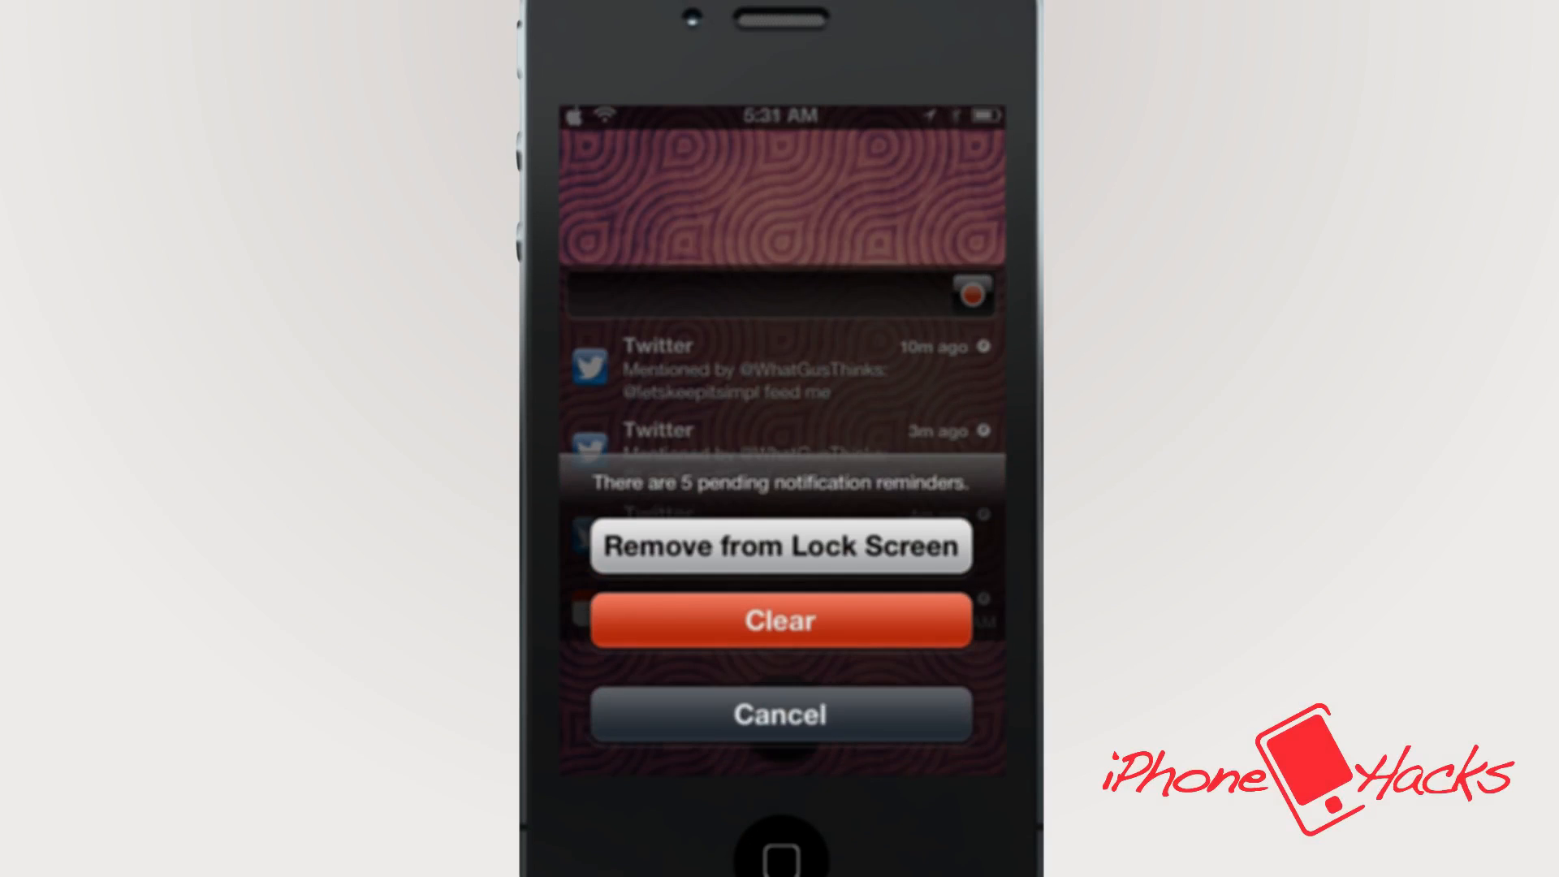
click(780, 620)
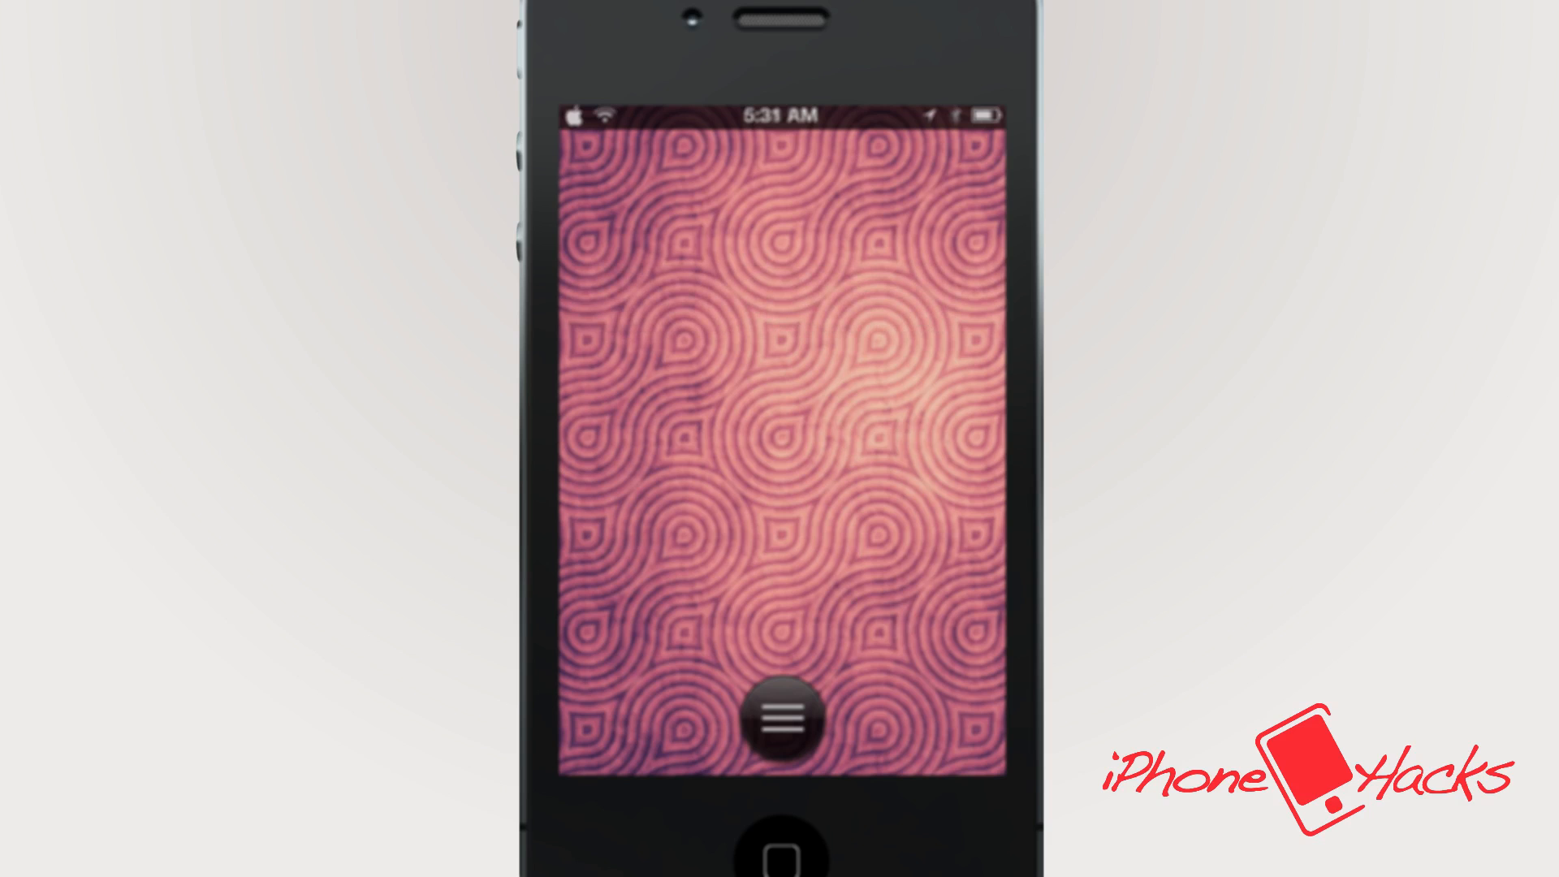
click(780, 721)
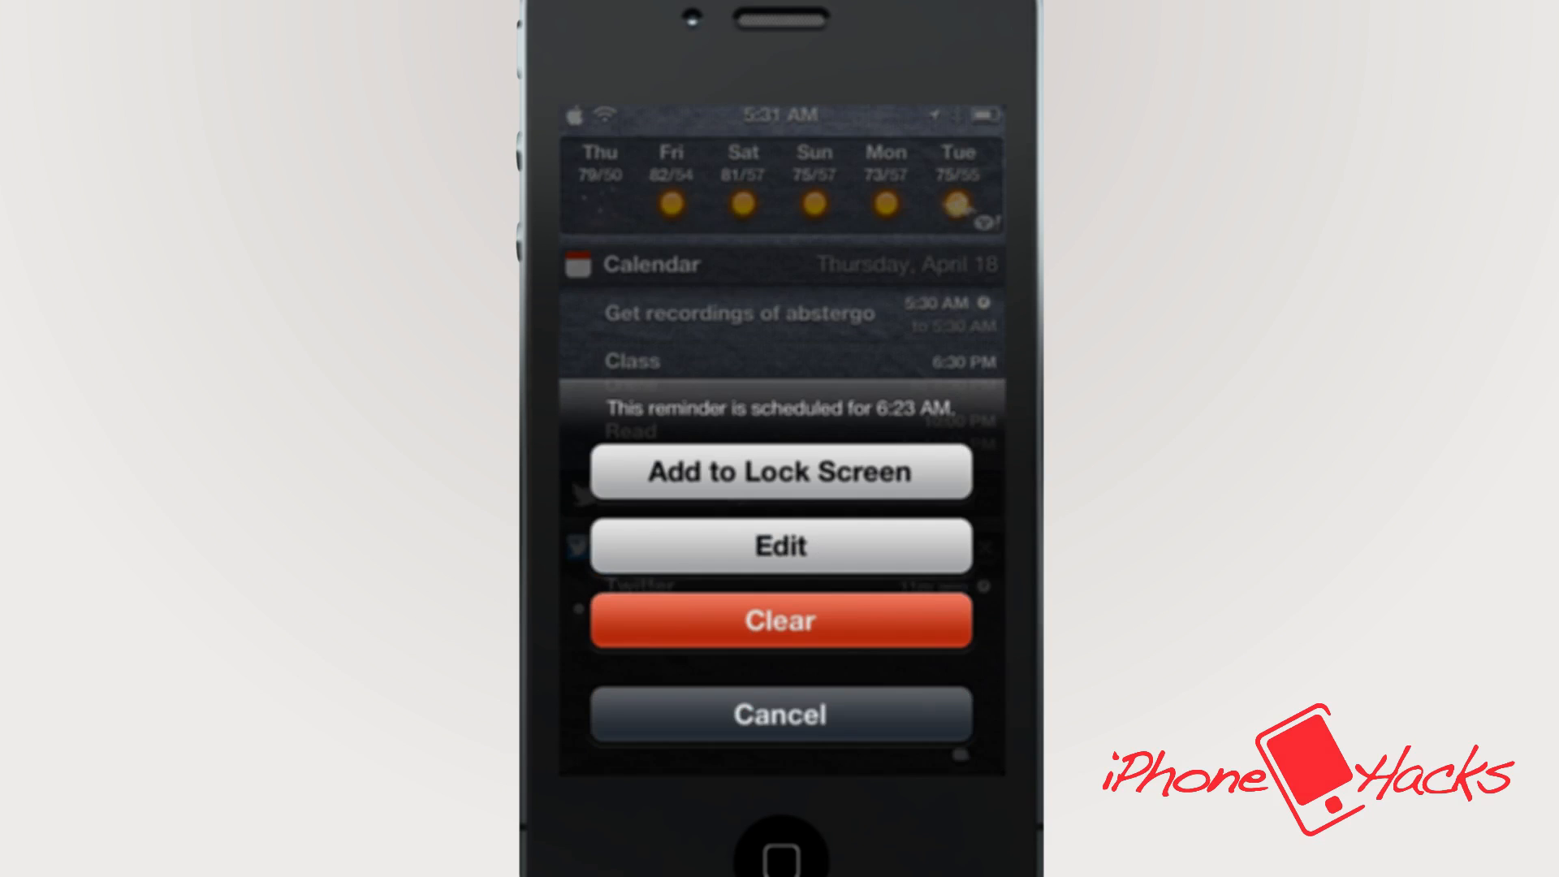
Add the 6:23 AM reminder to the lock screen and review the abstergo event's 5:38 AM reminder.
click(780, 471)
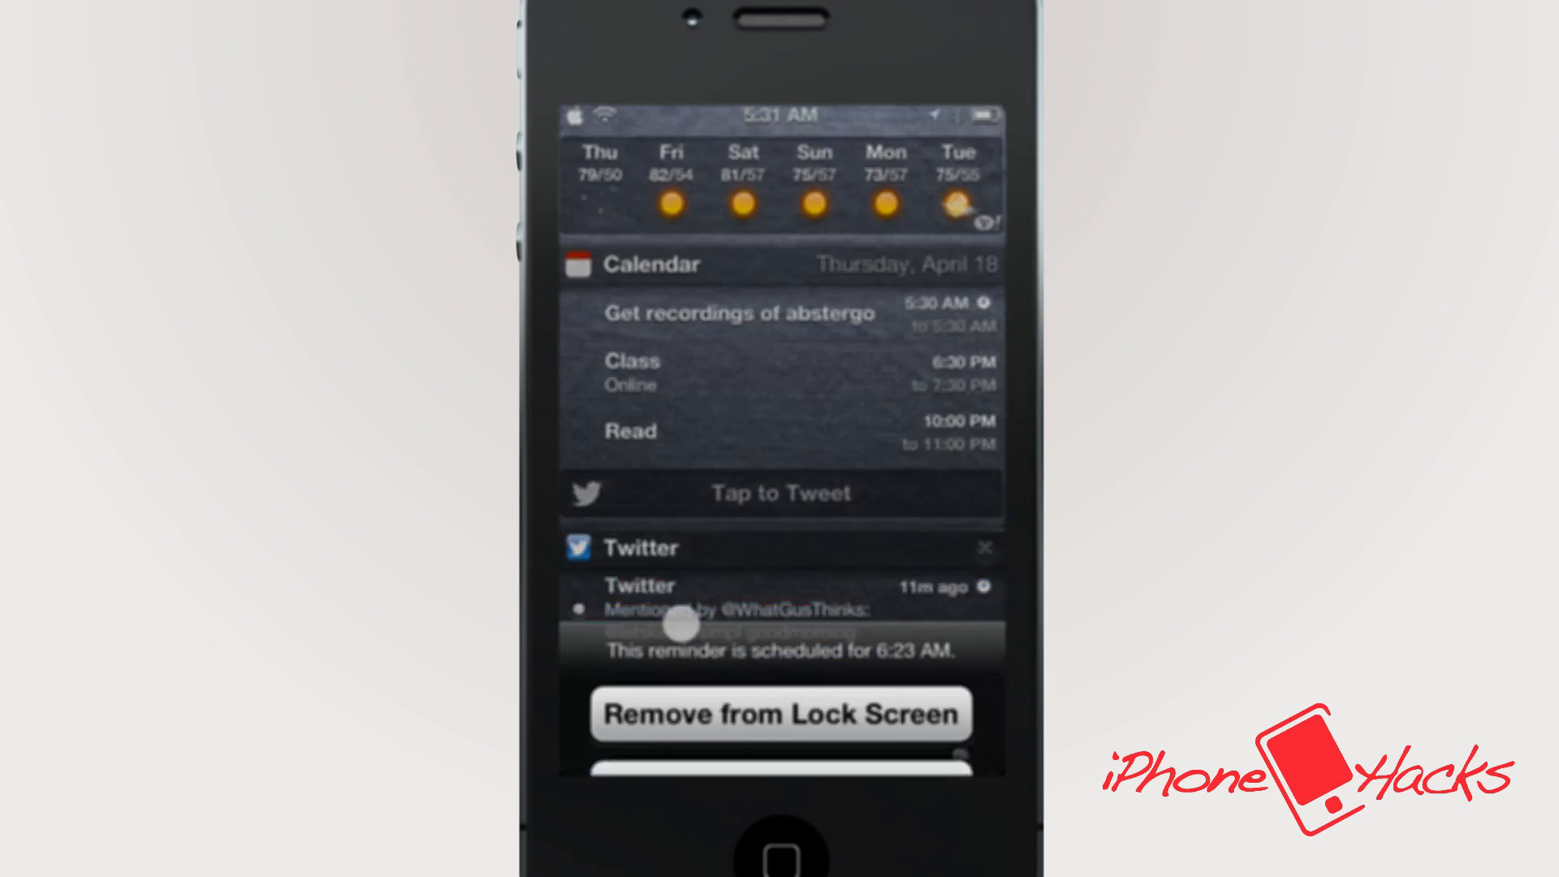
click(780, 713)
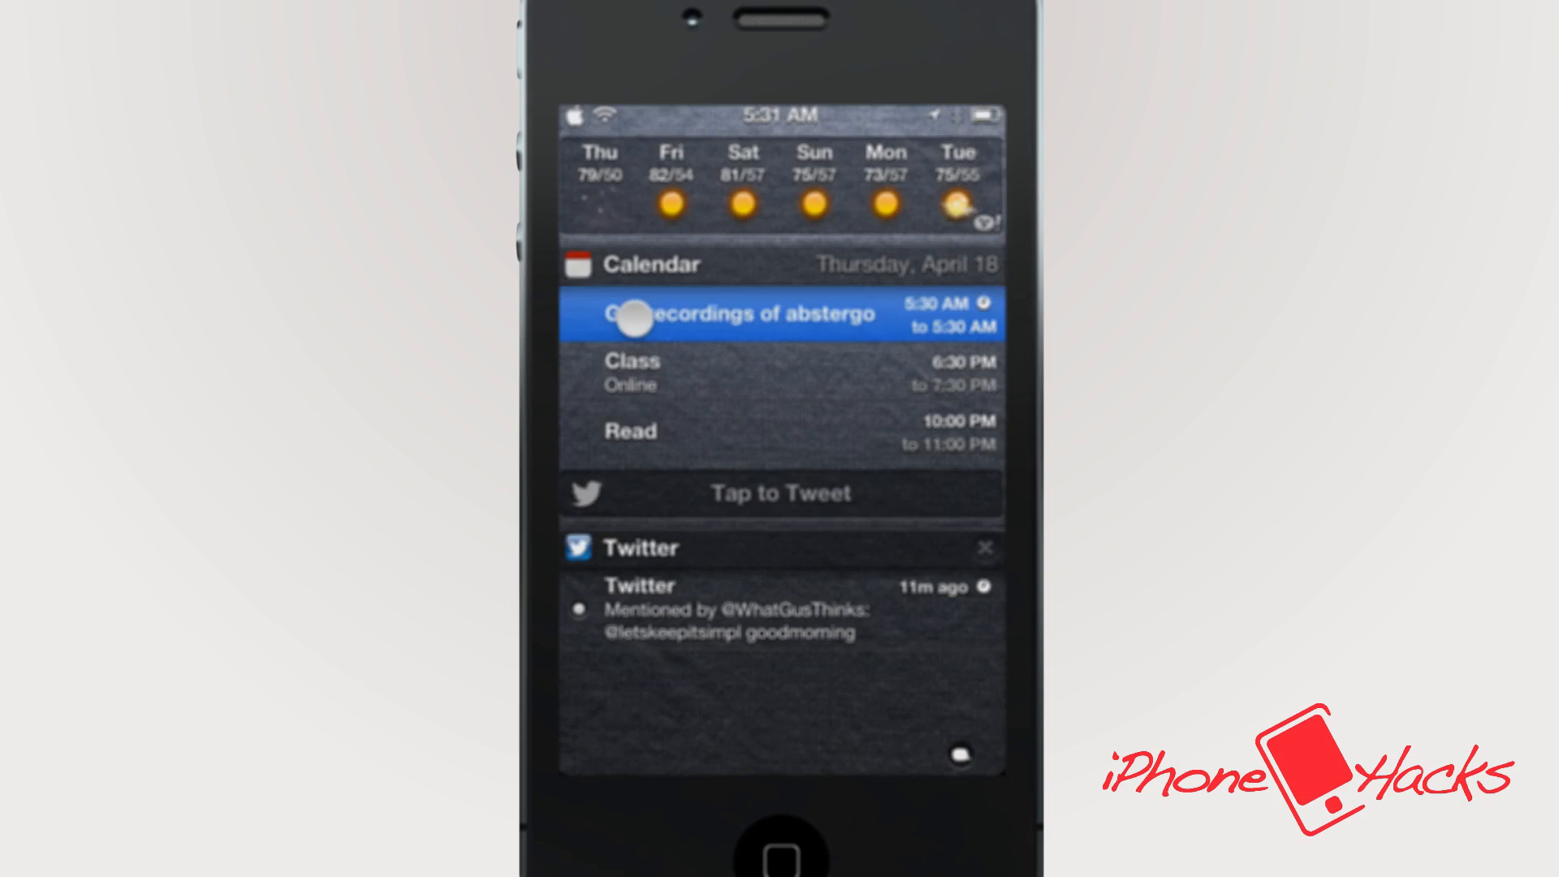
click(781, 315)
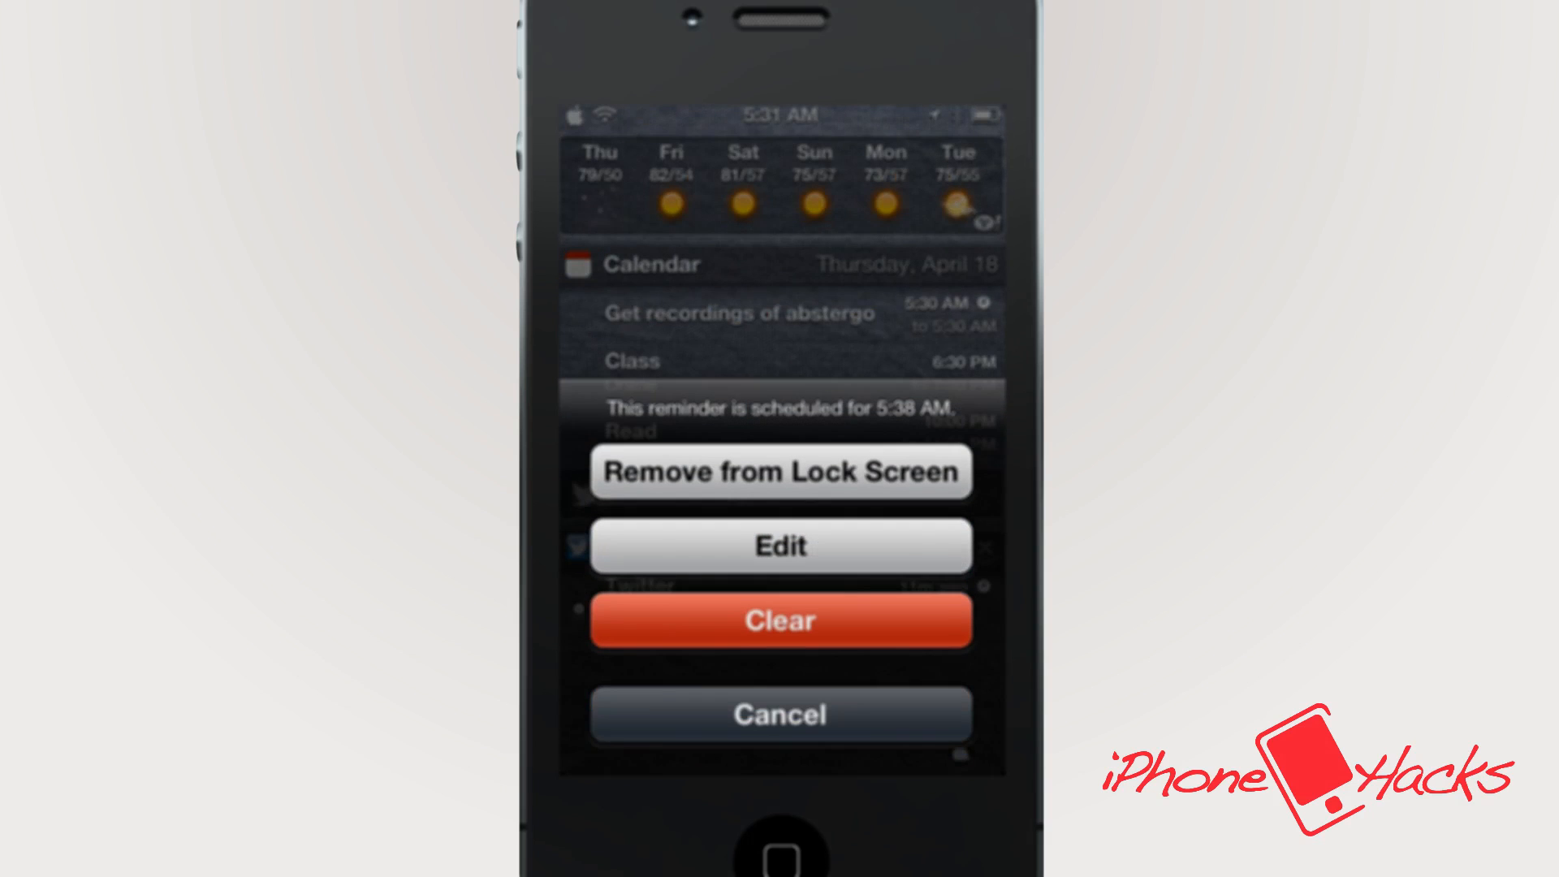
click(779, 713)
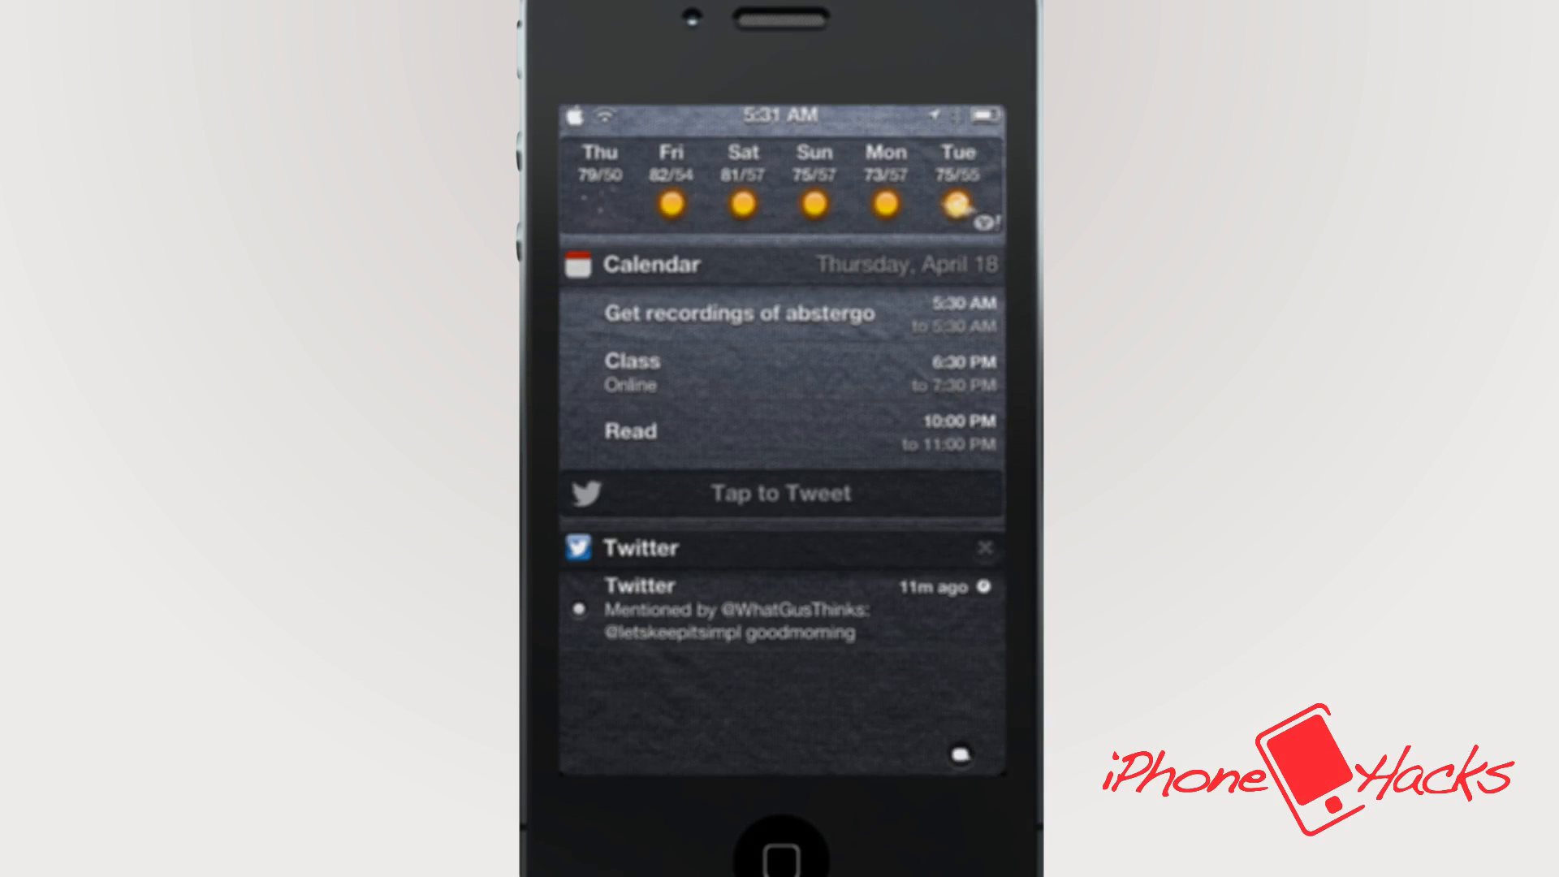